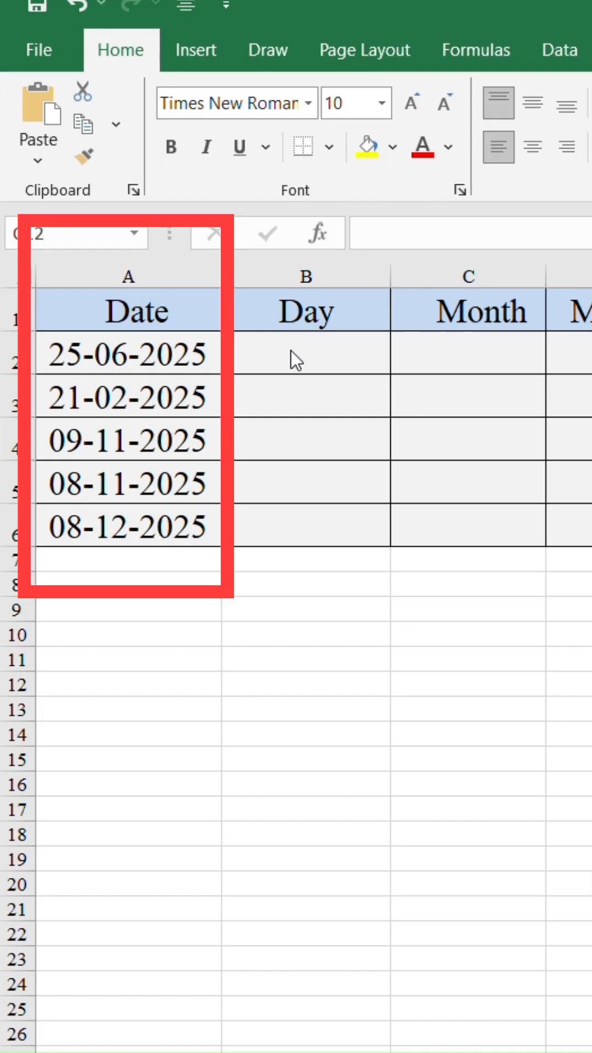
- Enter =TEXT(A2,"DDD") in B2 so it shows the weekday Wed
{"action": "left_click", "coordinate": [468, 685]}
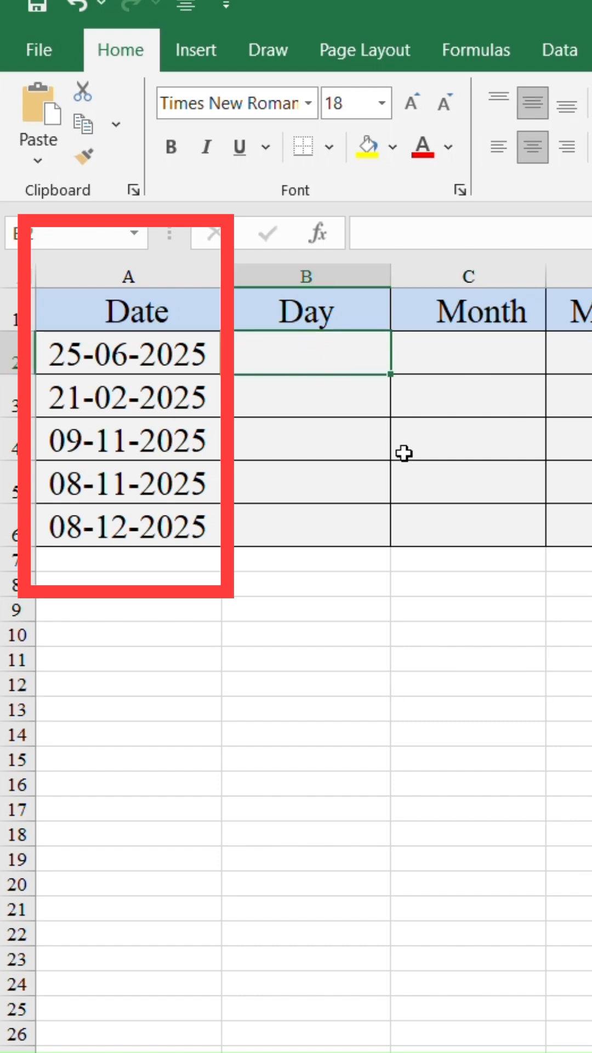
{"action": "type", "text": "=TE"}
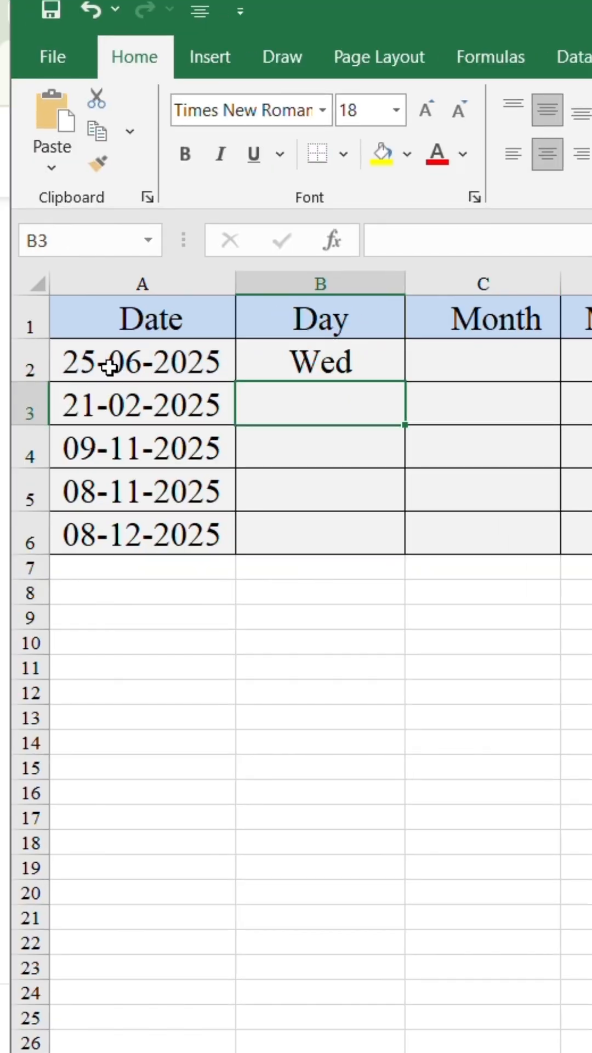
{"action": "left_click", "coordinate": [319, 361]}
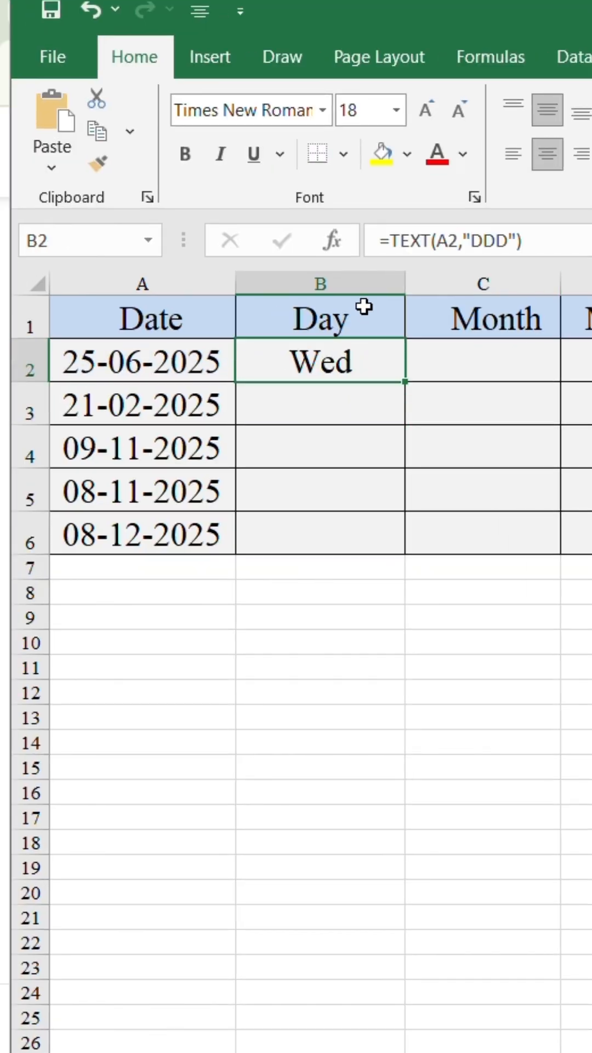
{"action": "type", "text": "=TEXT("}
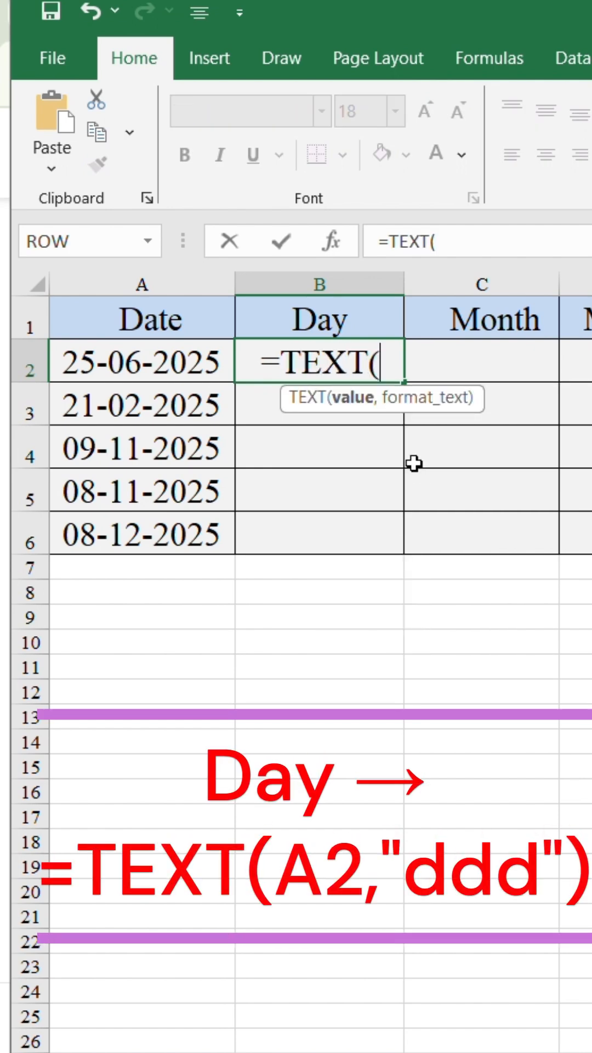
{"action": "left_click", "coordinate": [141, 363]}
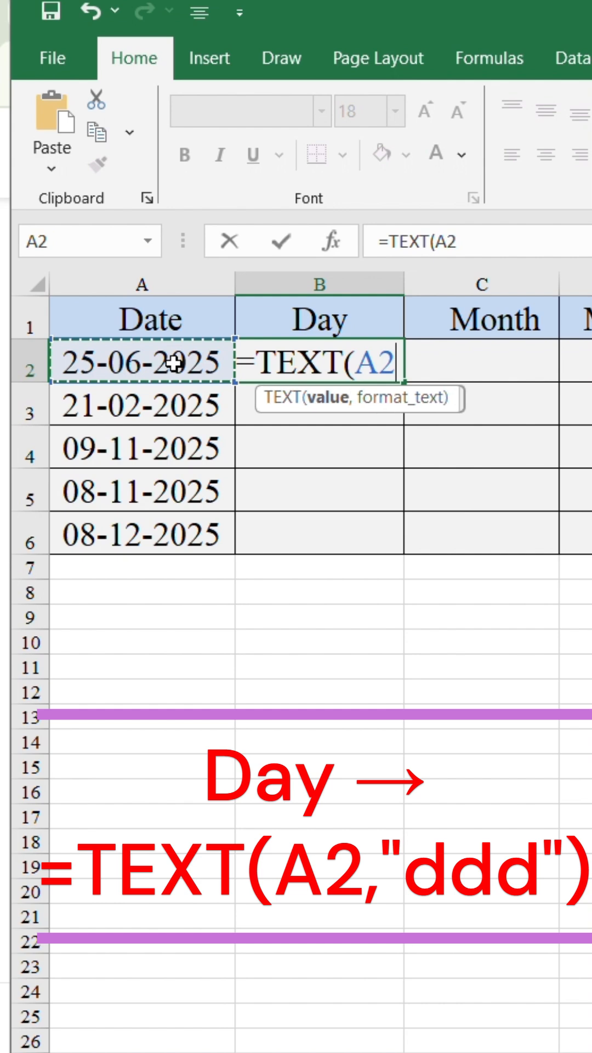
{"action": "type", "text": ",\""}
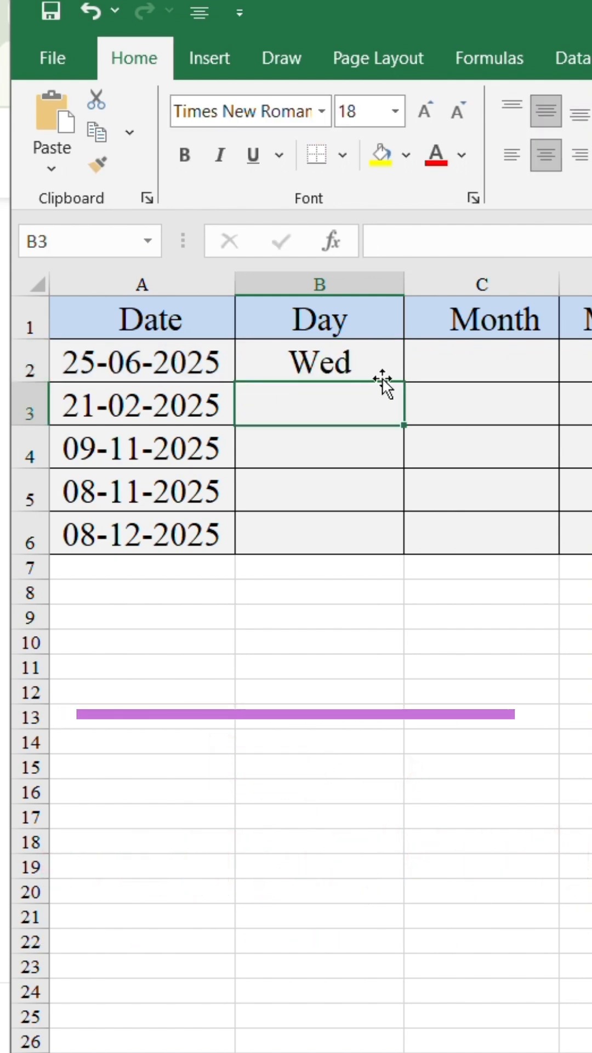
- Fill the Month column with =TEXT(A2,"mmmm") month names and begin the month-year formula in D2
{"action": "type", "text": "=TEXT(A2,\"DDD\")"}
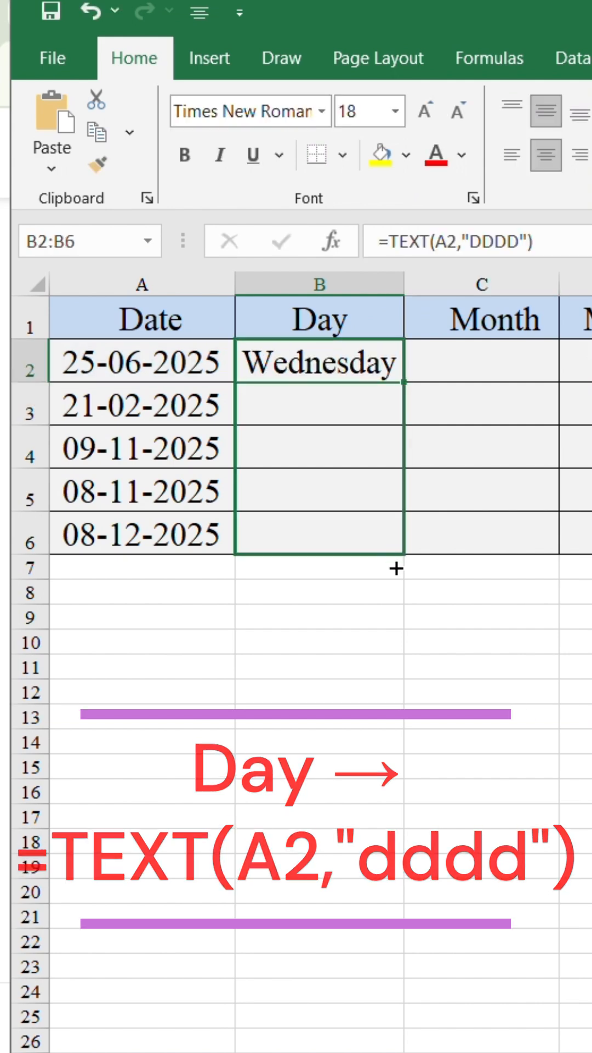
{"action": "type", "text": "=TeXT(A2,"}
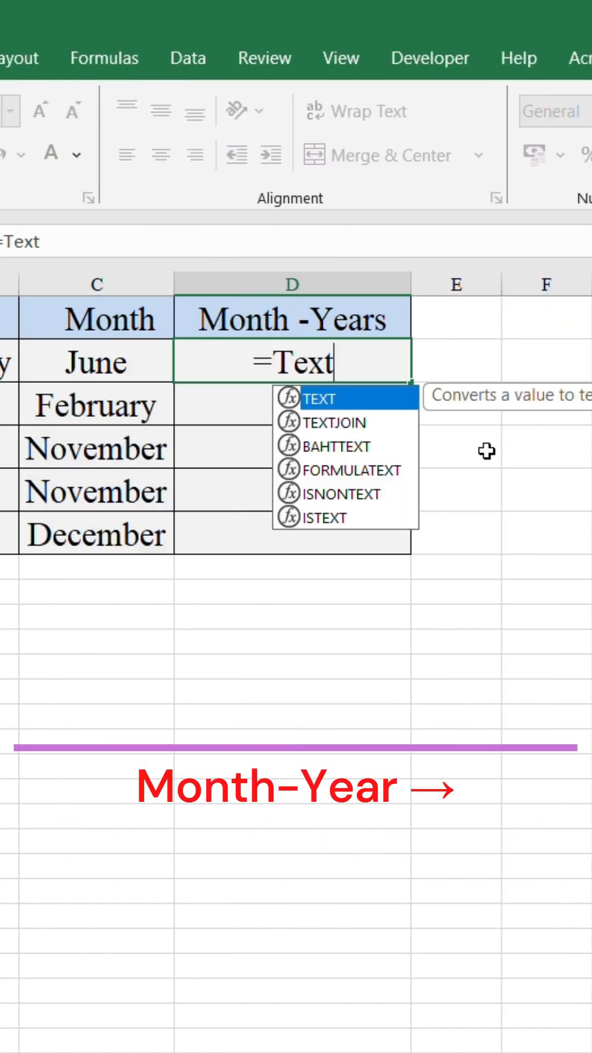
{"action": "type", "text": "(A2,\"mmm"}
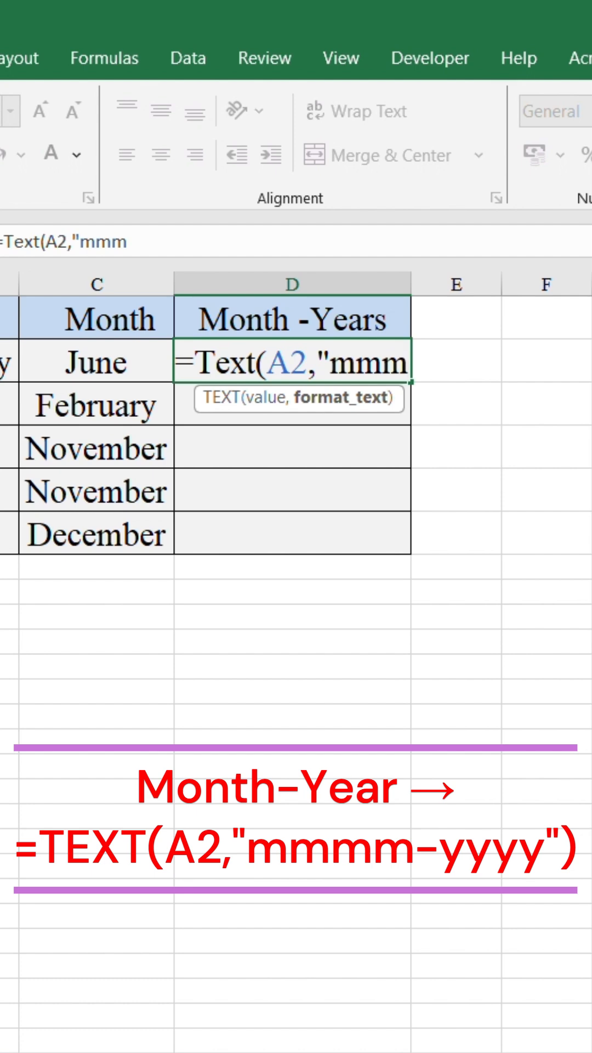